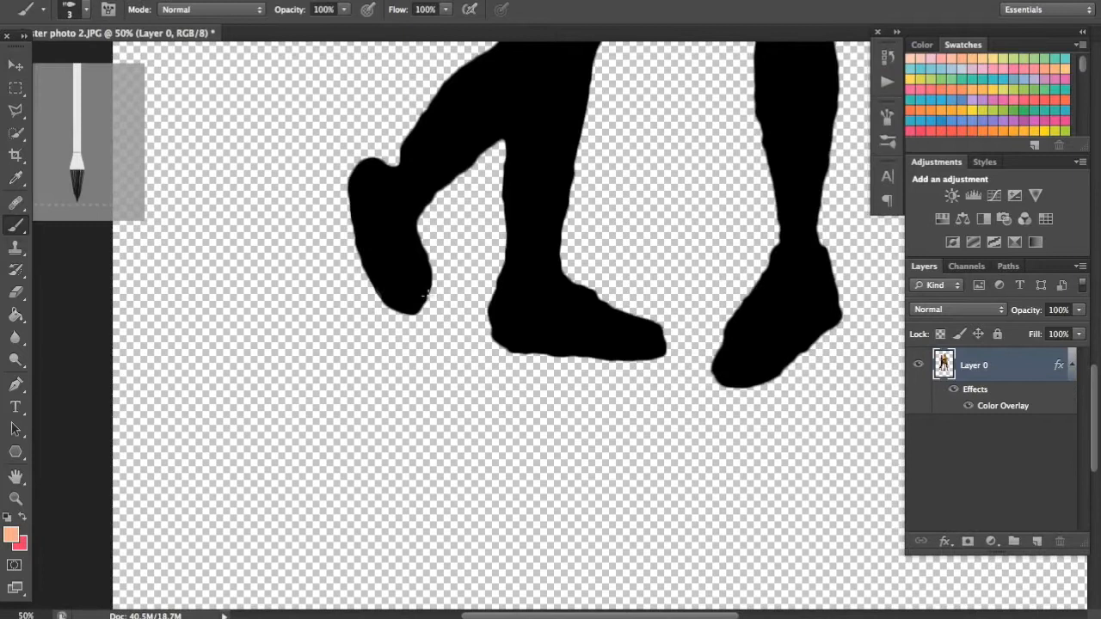
Step: Switch to the DSC_0798.JPG photo and select the long-haired woman's figure
click(310, 27)
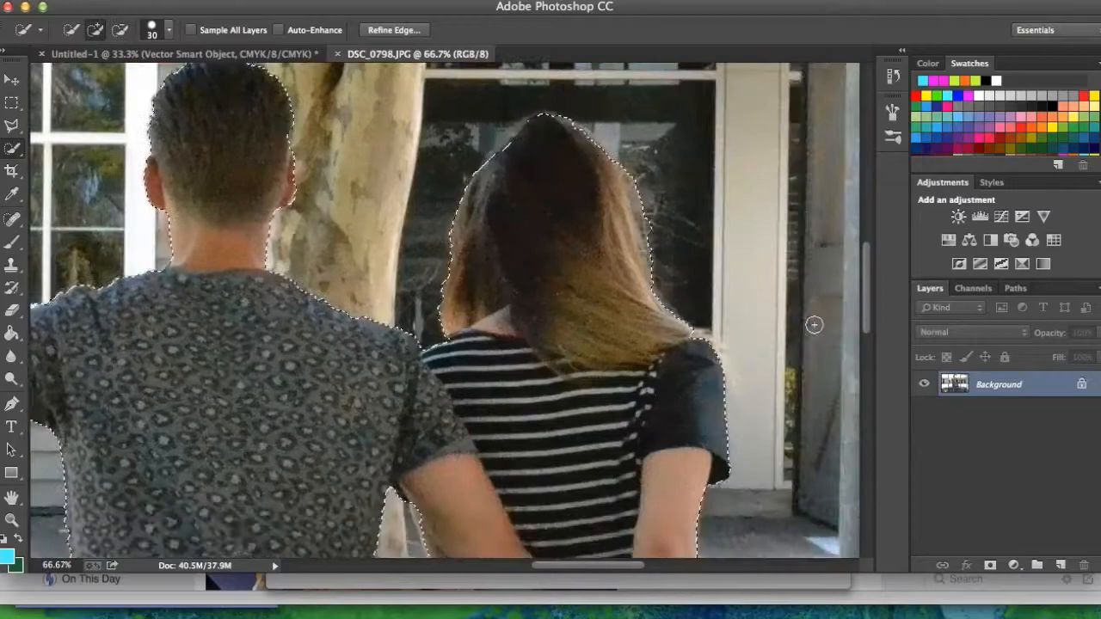
Step: Open Refine Edge for the woman's selection with the radius near 100 px
click(408, 27)
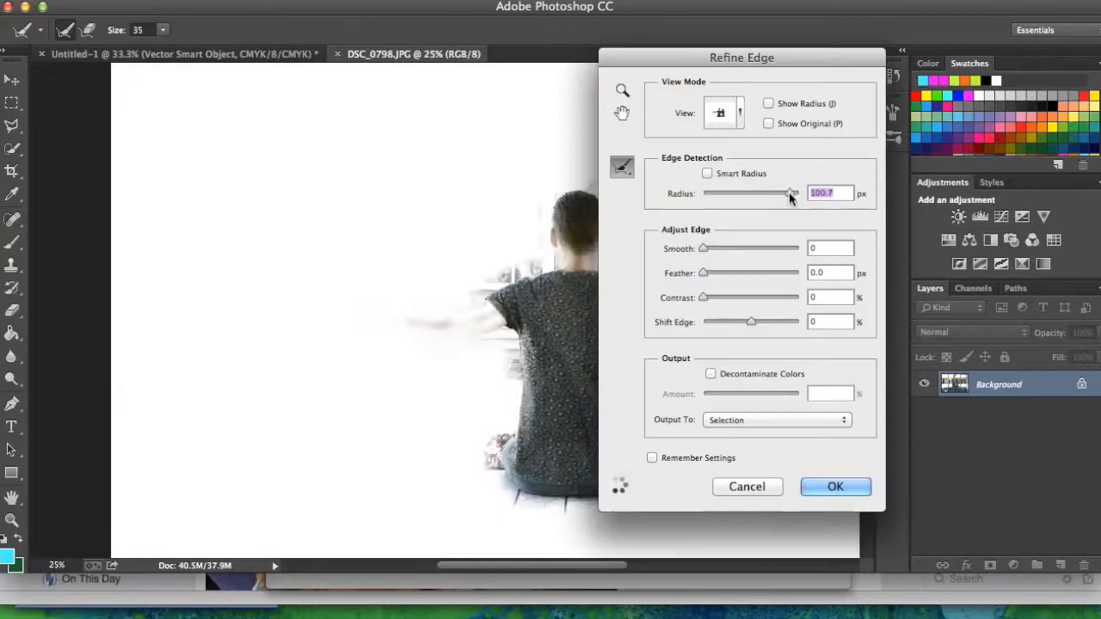